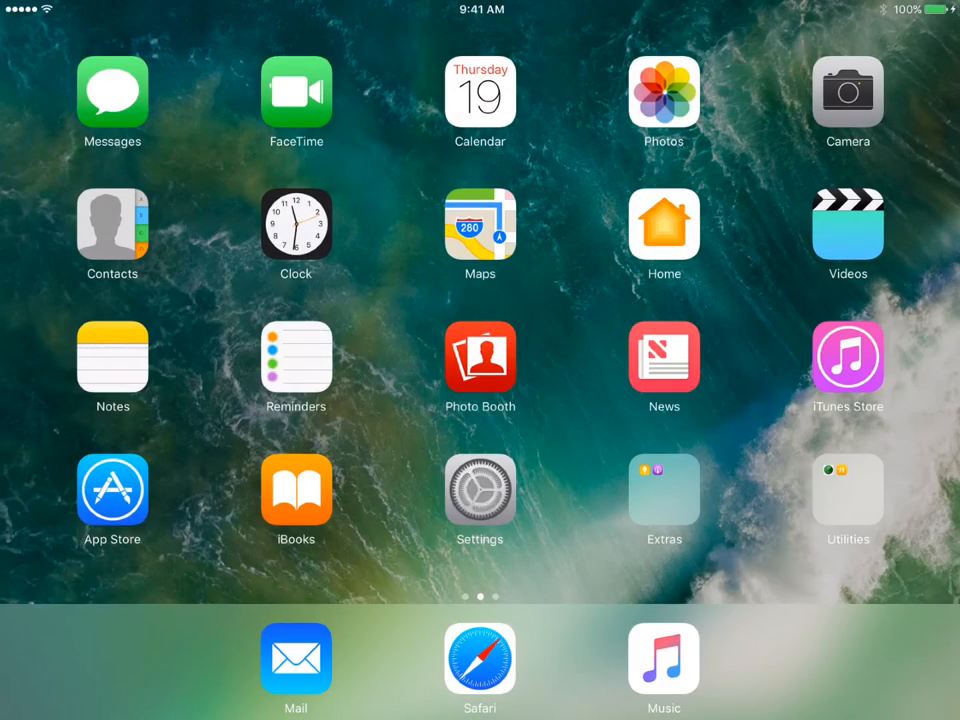
Open Settings and reach the Accessibility page under General, where Guided Access is listed as off
{"action": "left_click", "coordinate": [480, 498]}
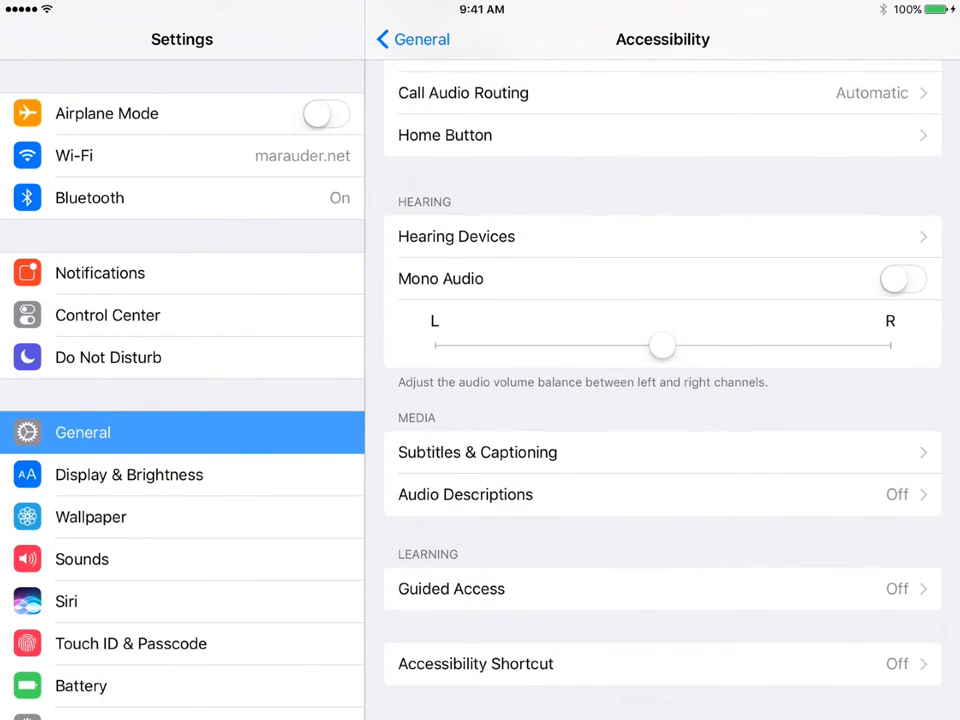
Enter Guided Access and reach its Passcode Settings page with the passcode and Touch ID options
{"action": "left_click", "coordinate": [452, 588]}
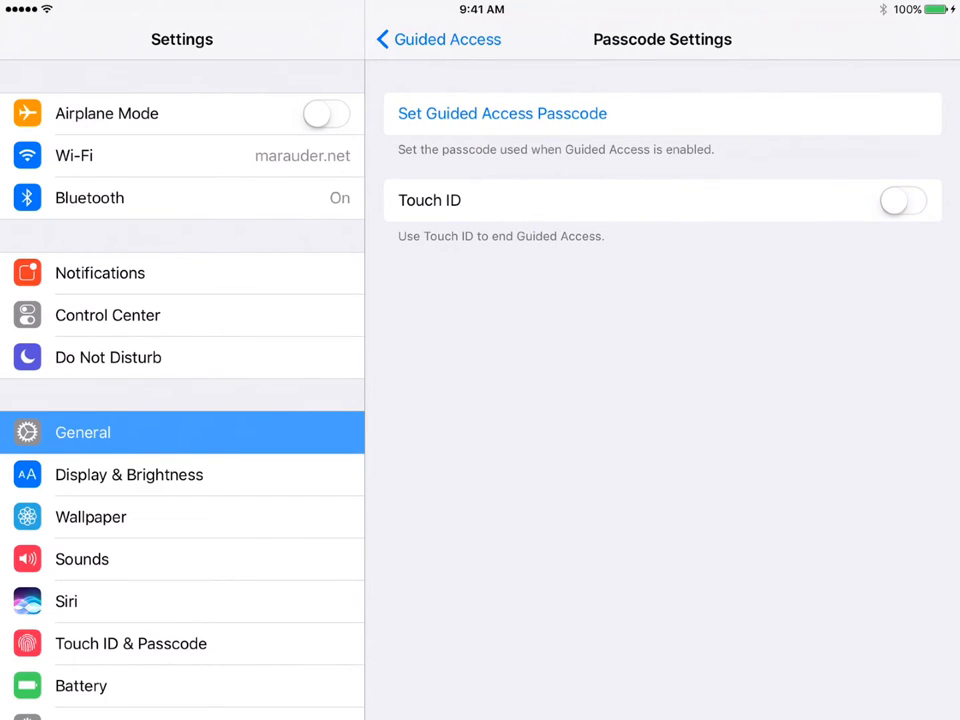
{"action": "left_click", "coordinate": [502, 112]}
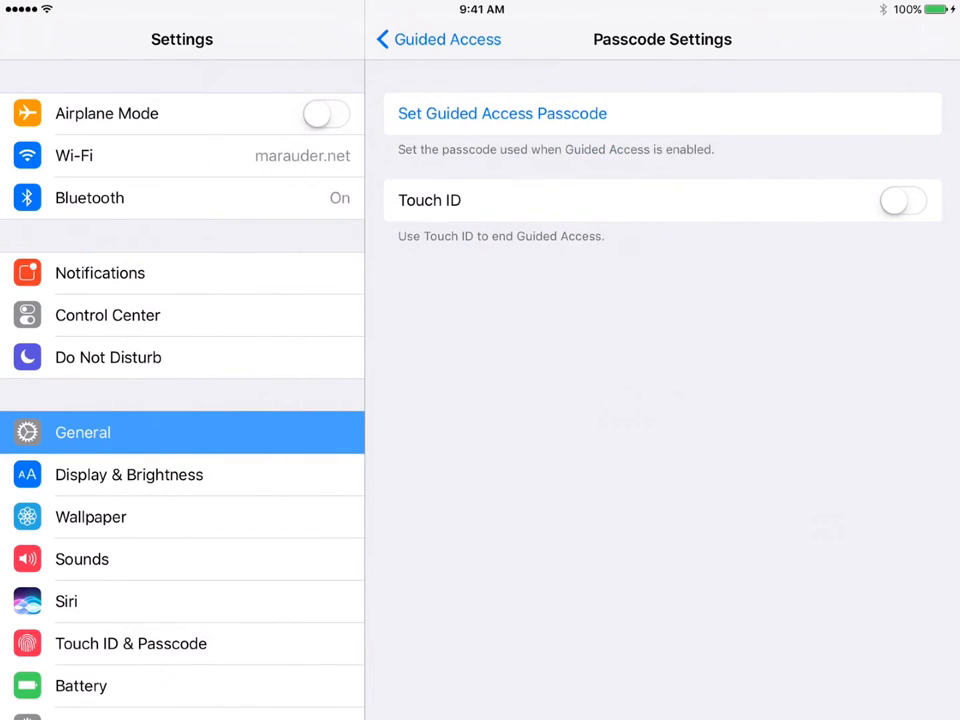
Leave Settings for iBooks and bring up the Guided Access setup screen over the library
{"action": "key", "text": "home"}
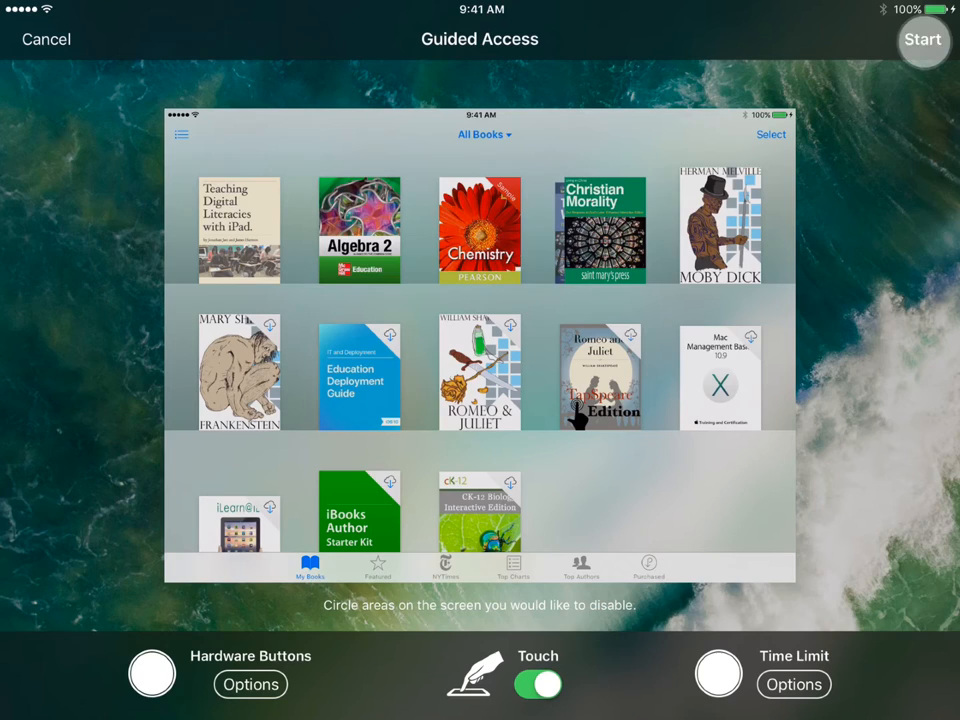
Start the Guided Access session in iBooks, end it, and return to Settings showing Guided Access on
{"action": "left_click", "coordinate": [920, 40]}
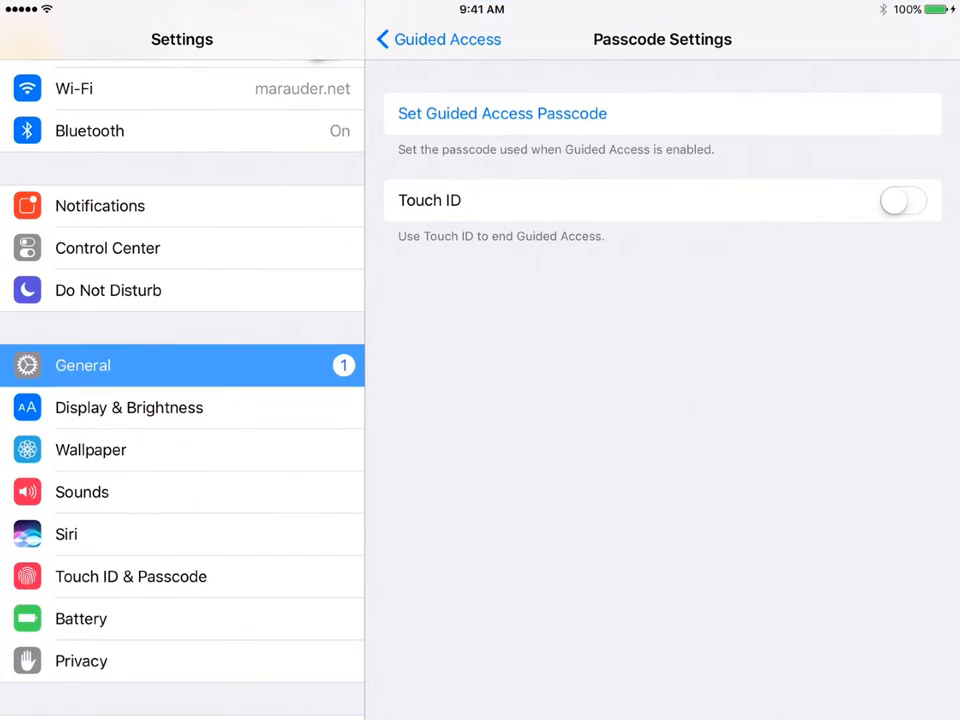
{"action": "left_click", "coordinate": [436, 40]}
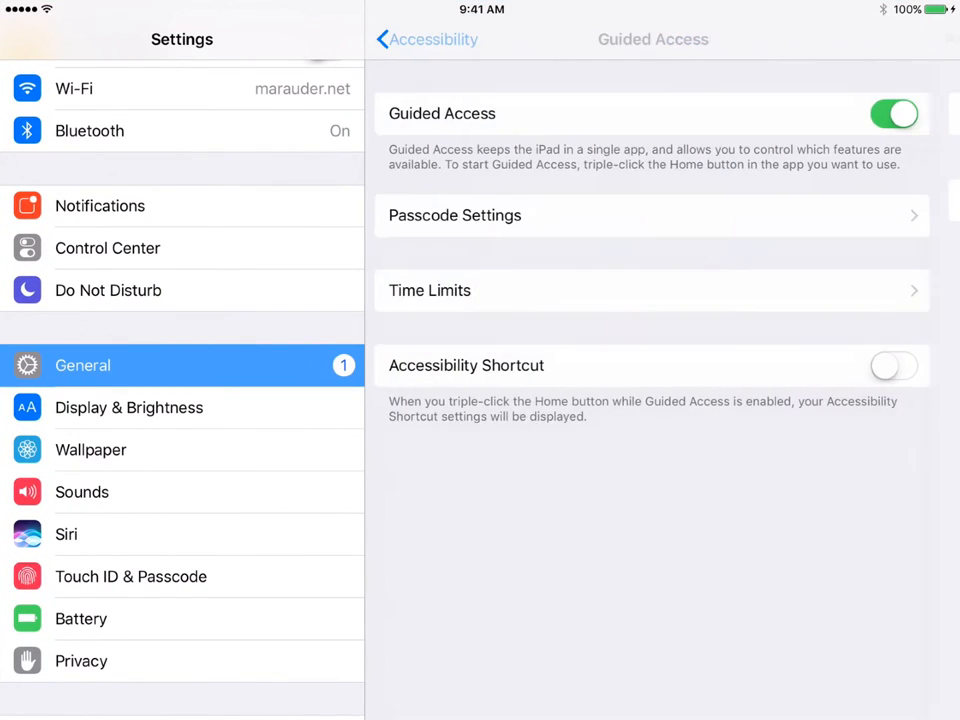